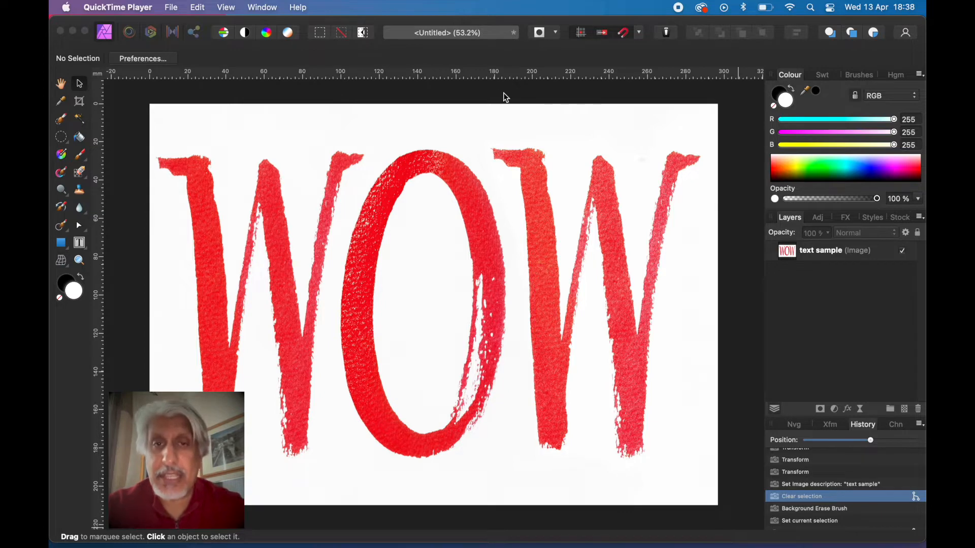
mouse_move(494, 101)
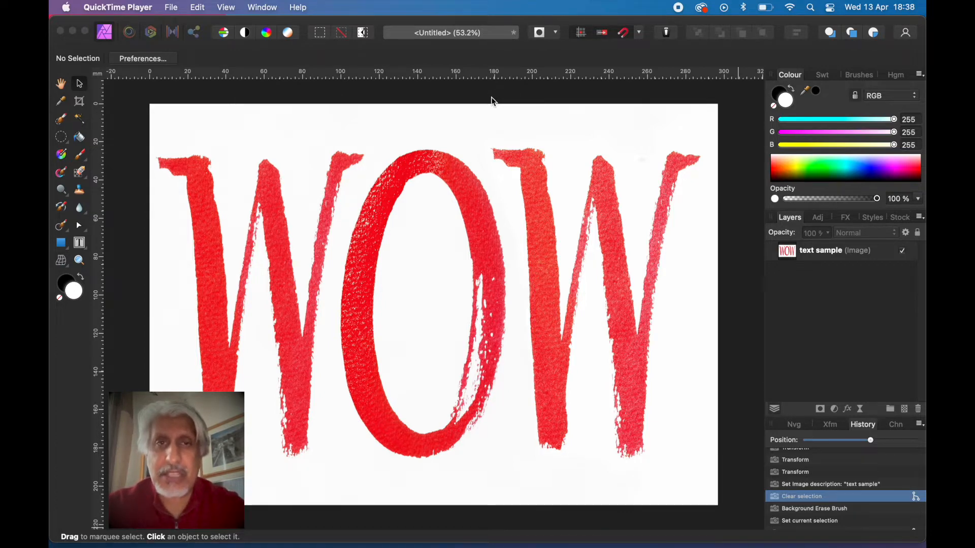
mouse_move(474, 103)
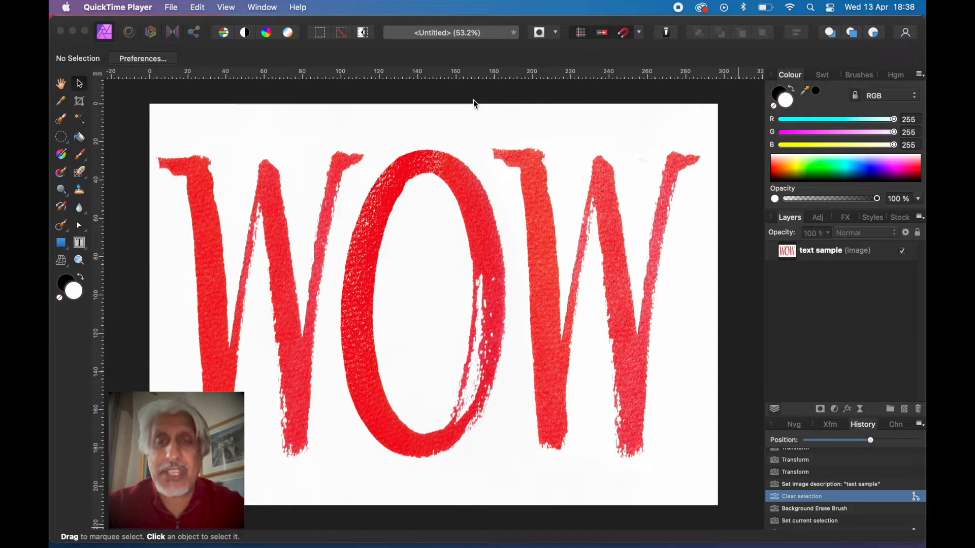
mouse_move(437, 59)
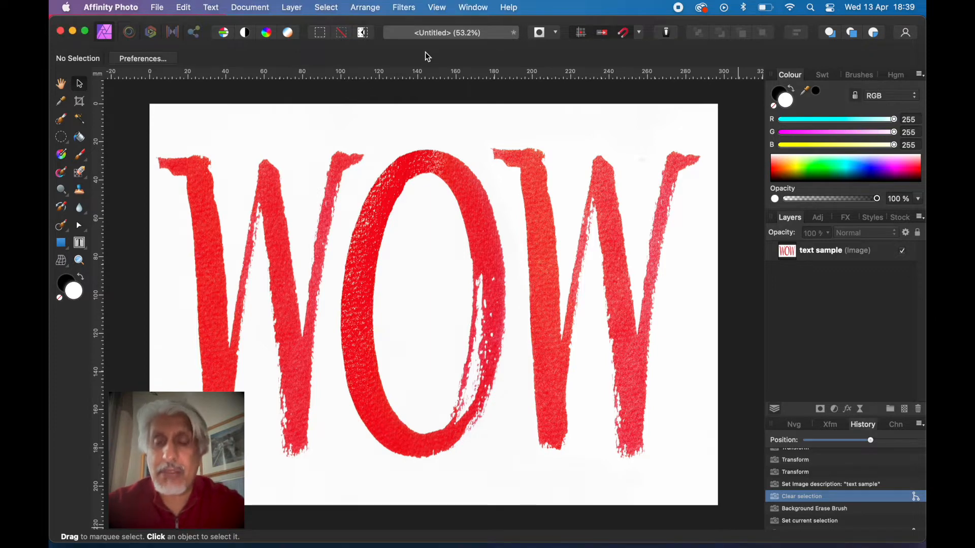
mouse_move(381, 52)
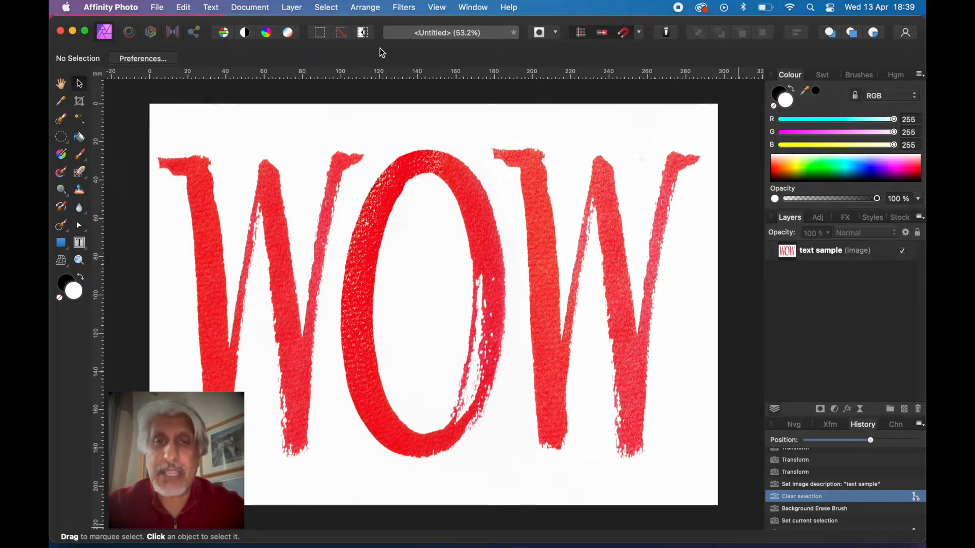
mouse_move(535, 325)
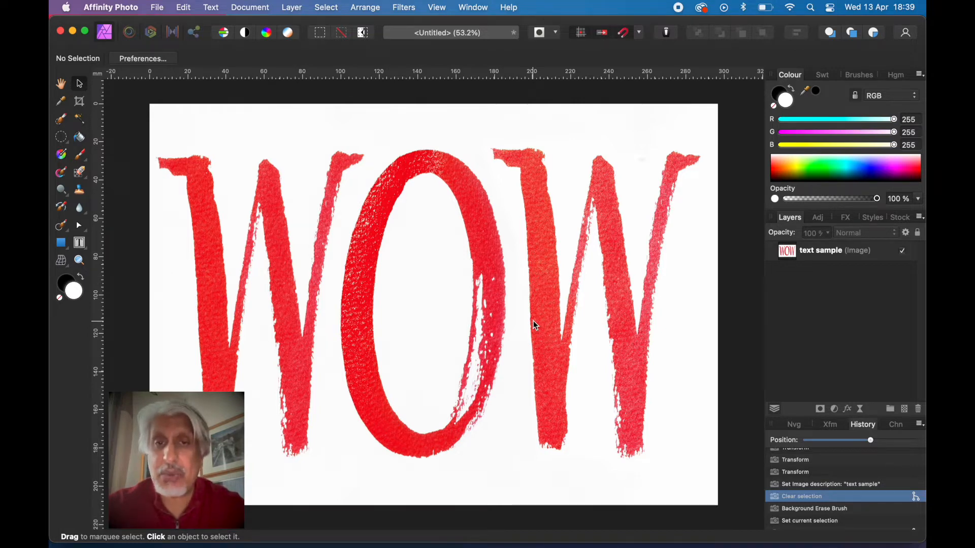
mouse_move(376, 129)
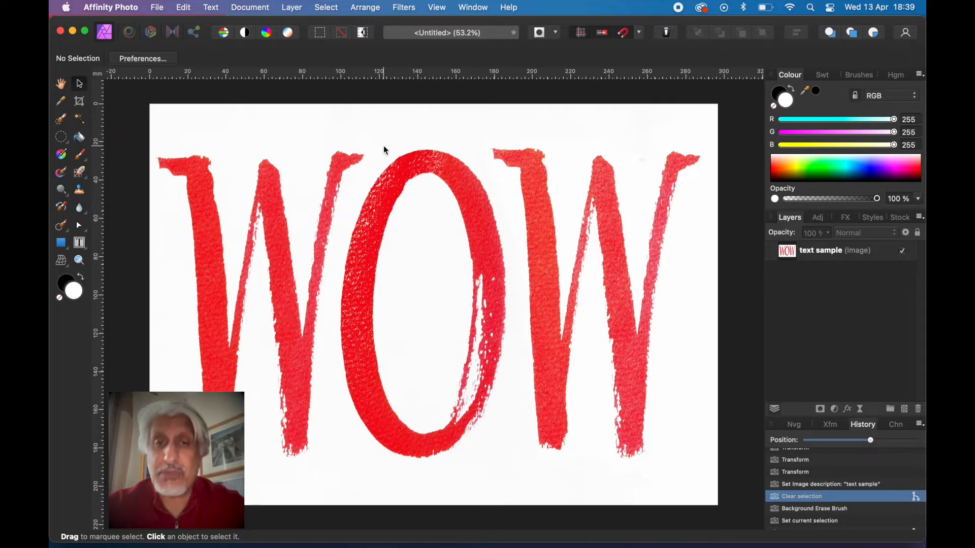
mouse_move(439, 145)
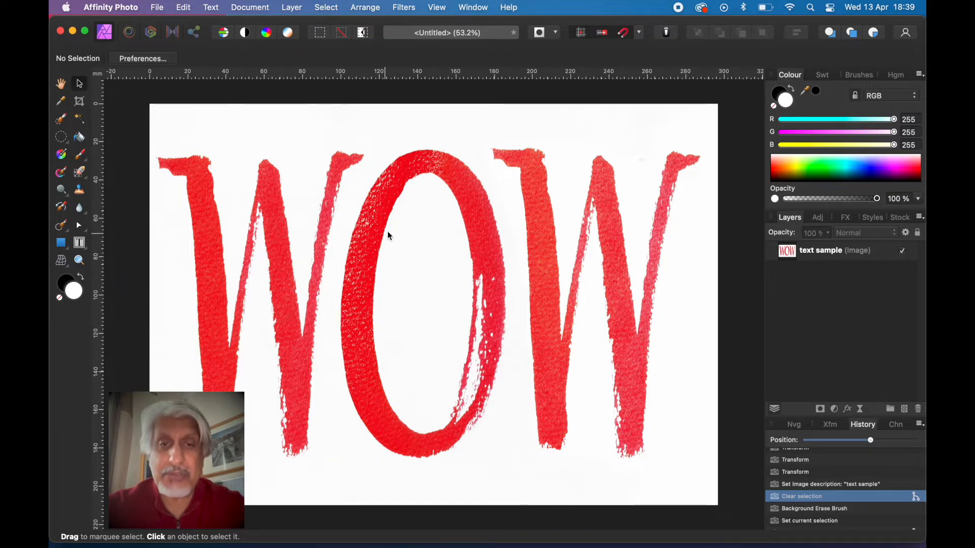
mouse_move(373, 108)
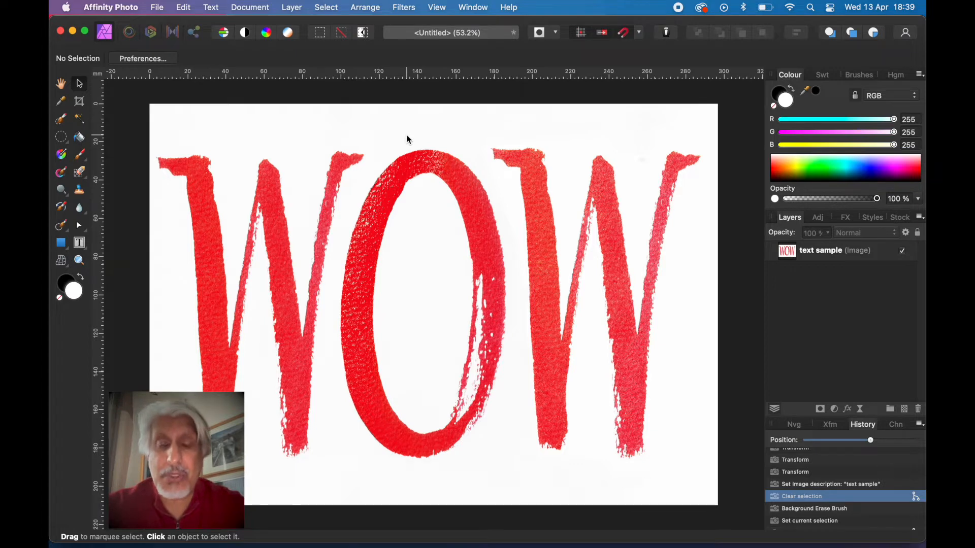
mouse_move(389, 121)
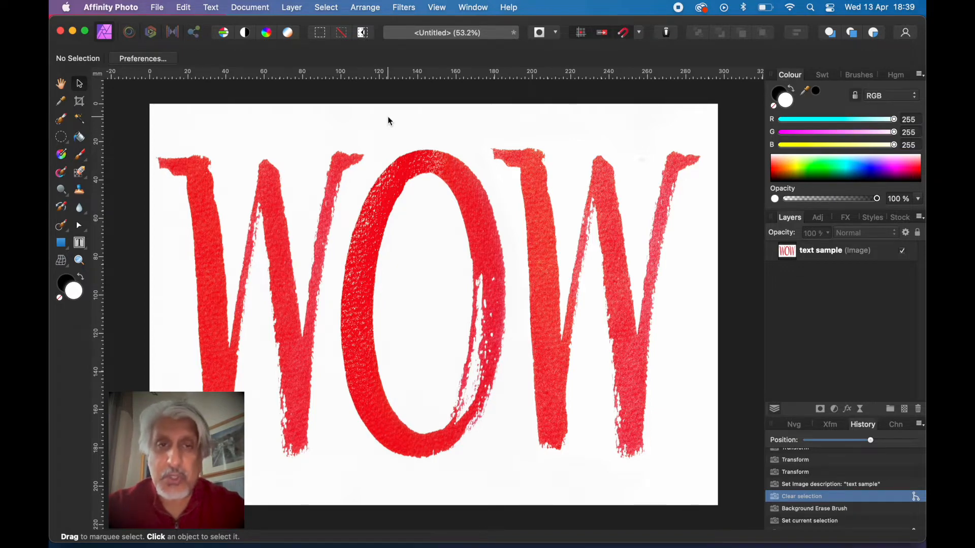
mouse_move(341, 112)
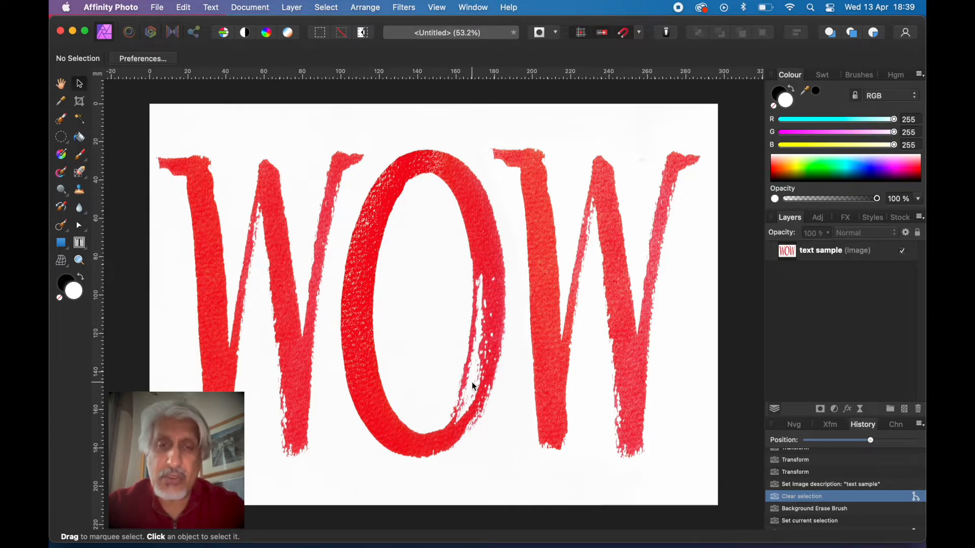
mouse_move(417, 354)
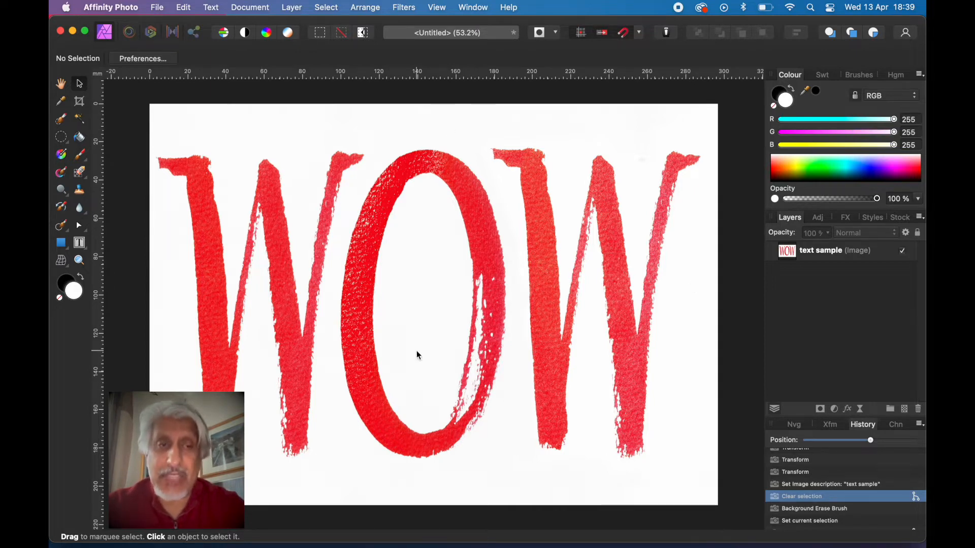
mouse_move(158, 241)
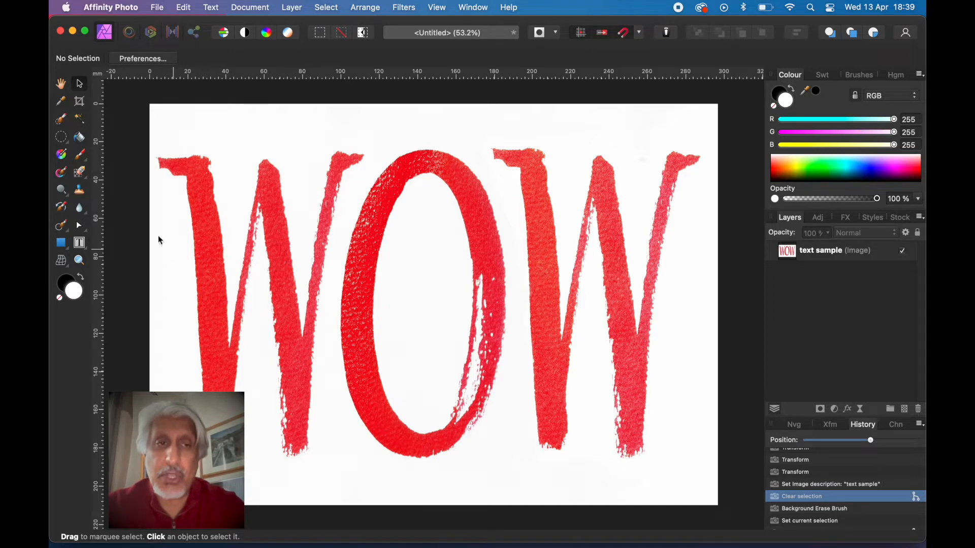
mouse_move(80, 173)
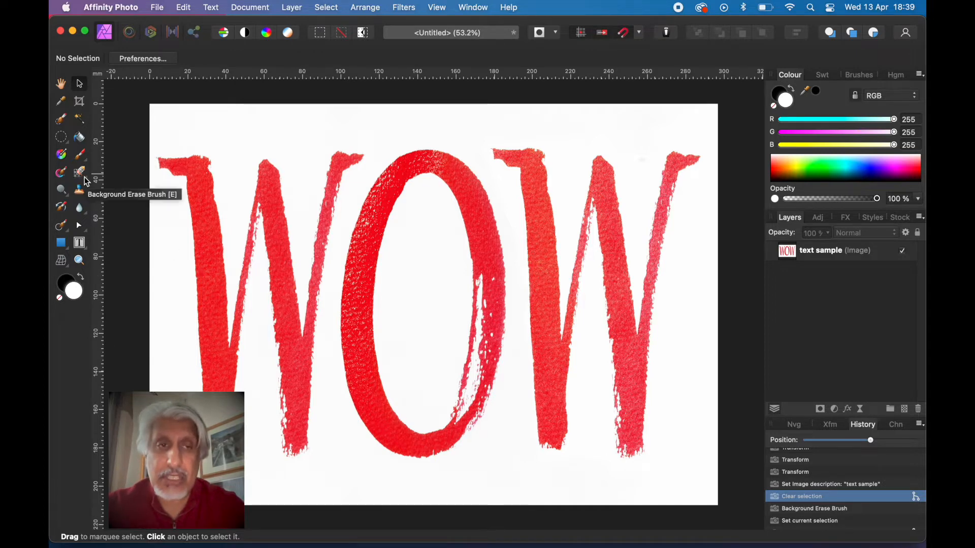
Step: Erase the white paper above and between the tops of the WOW letters with the Background Erase Brush
left_click(79, 173)
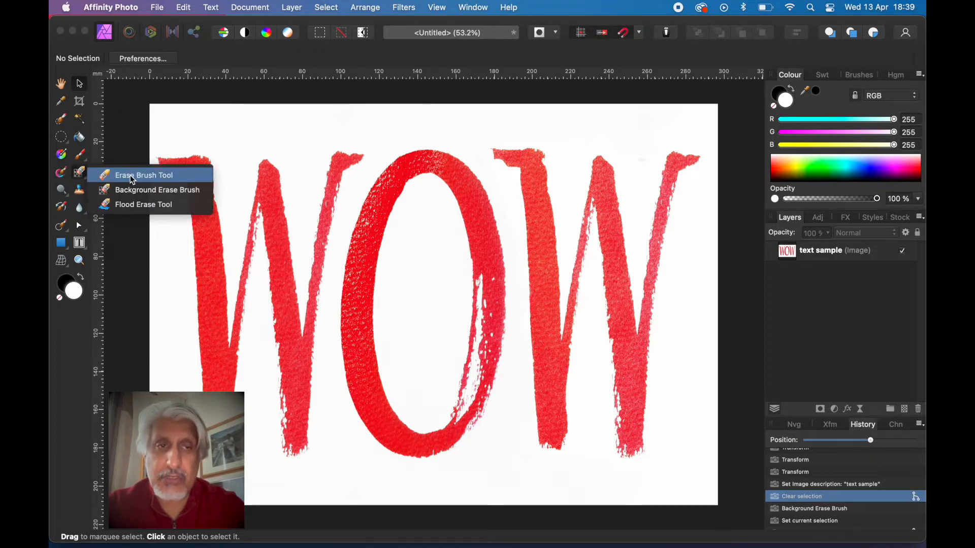
mouse_move(156, 189)
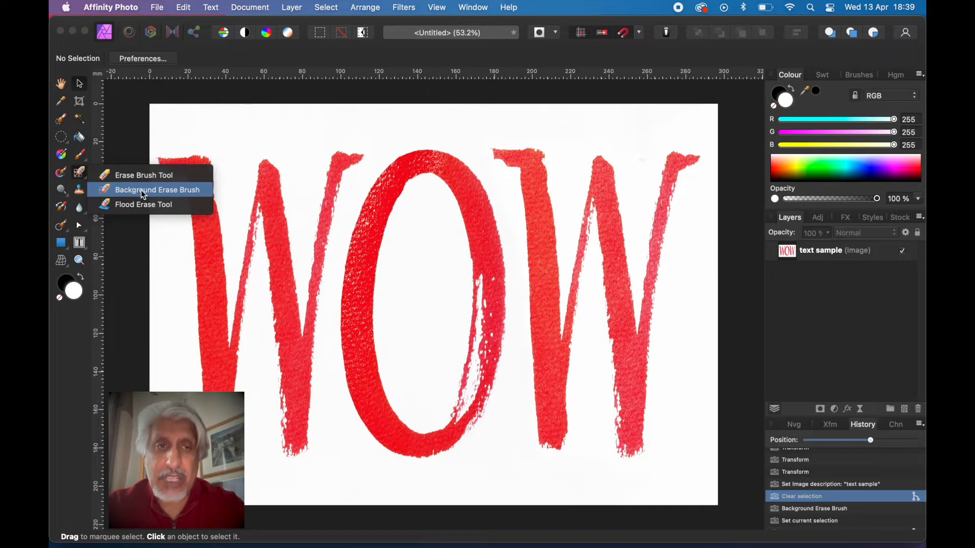
left_click(156, 190)
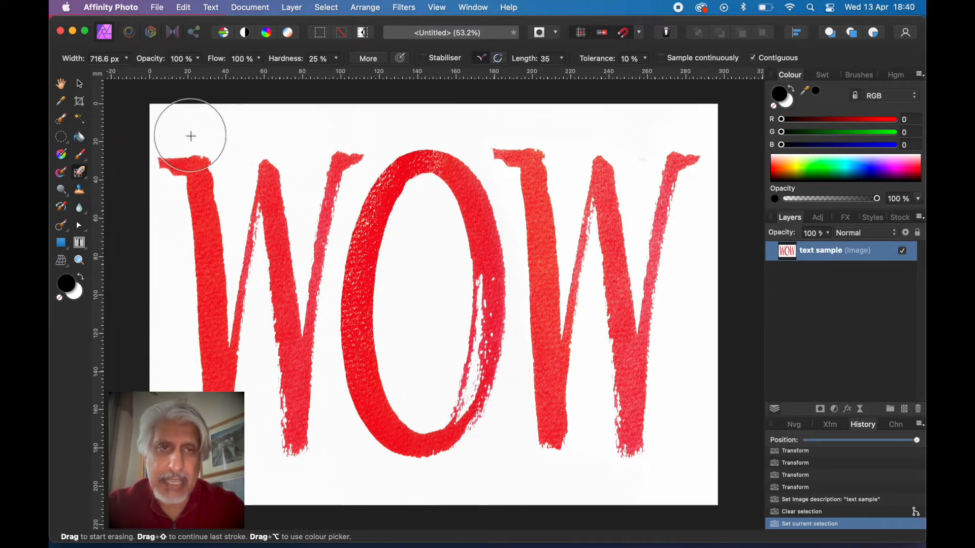
left_click_drag(191, 135, 206, 150)
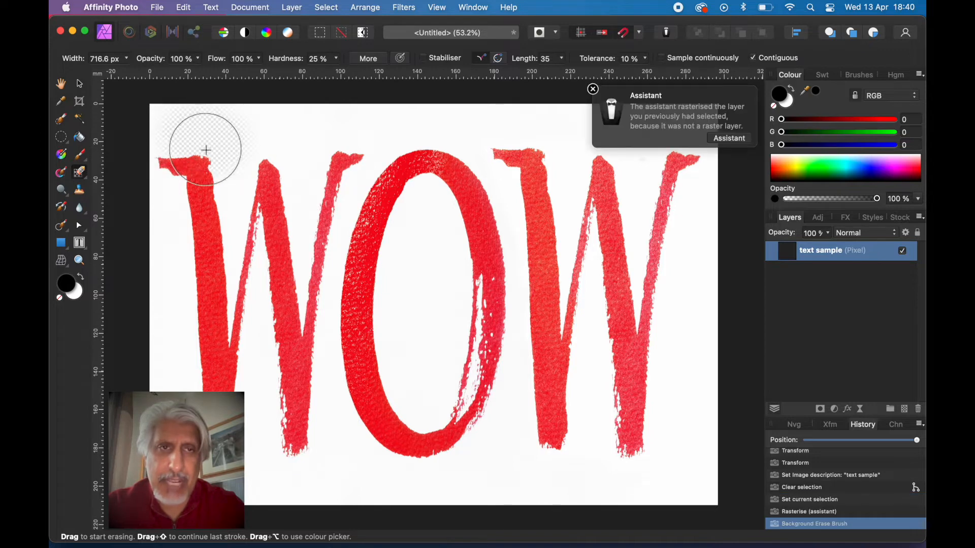
left_click_drag(206, 150, 184, 162)
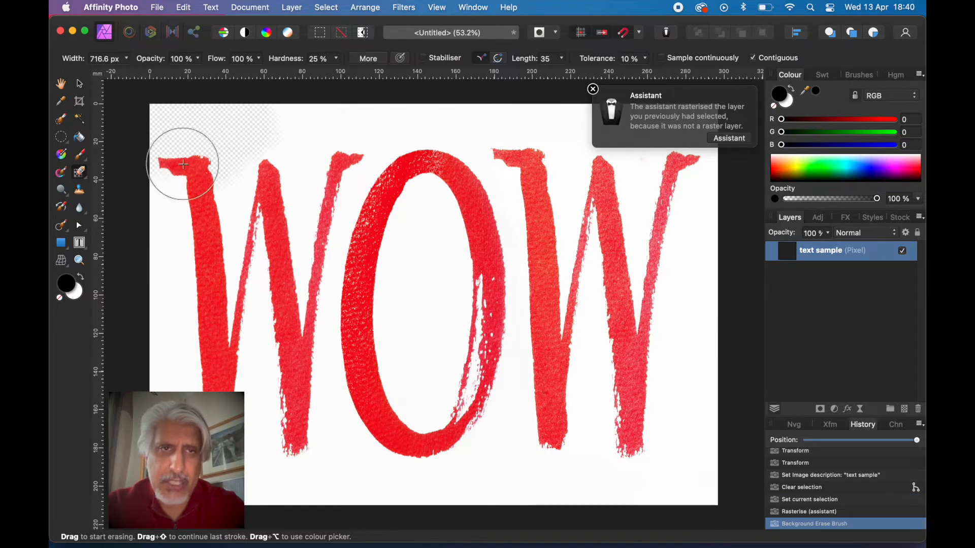
left_click_drag(184, 164, 258, 120)
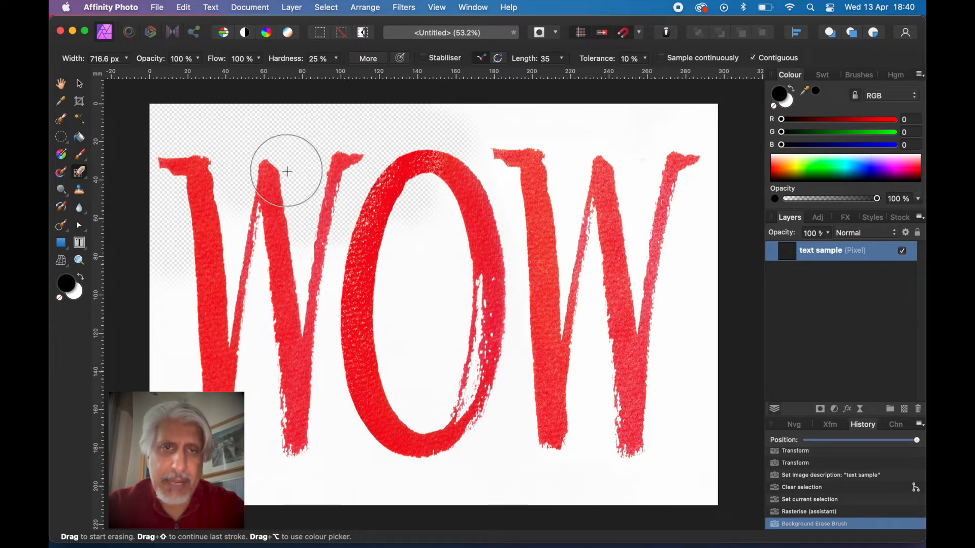
mouse_move(286, 148)
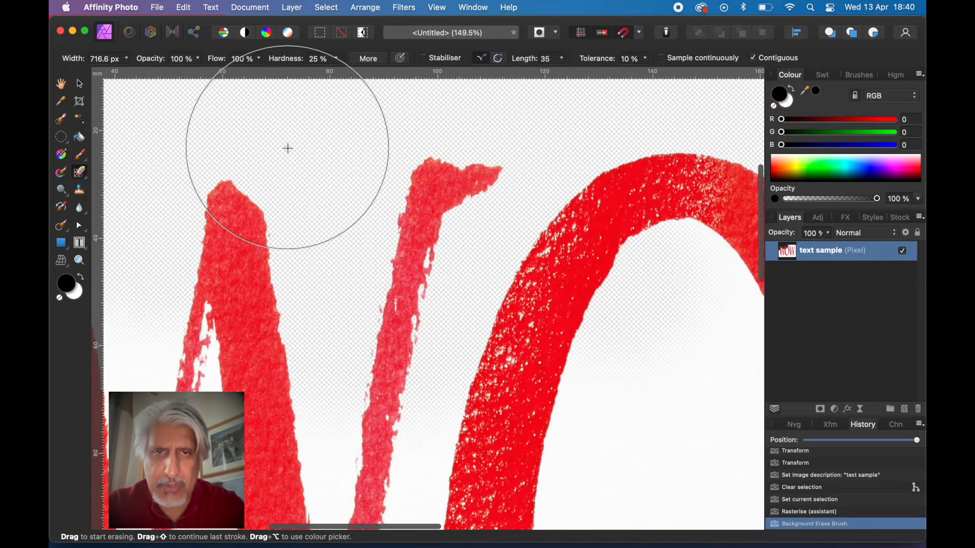
scroll("up", 3)
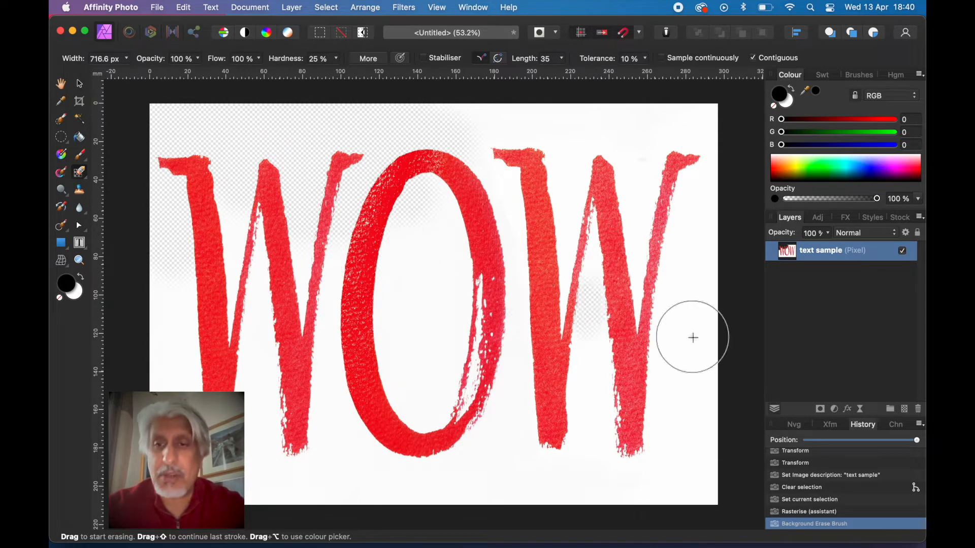
Step: Step back in History to restore the intact white paper behind the WOW letters
left_click(809, 511)
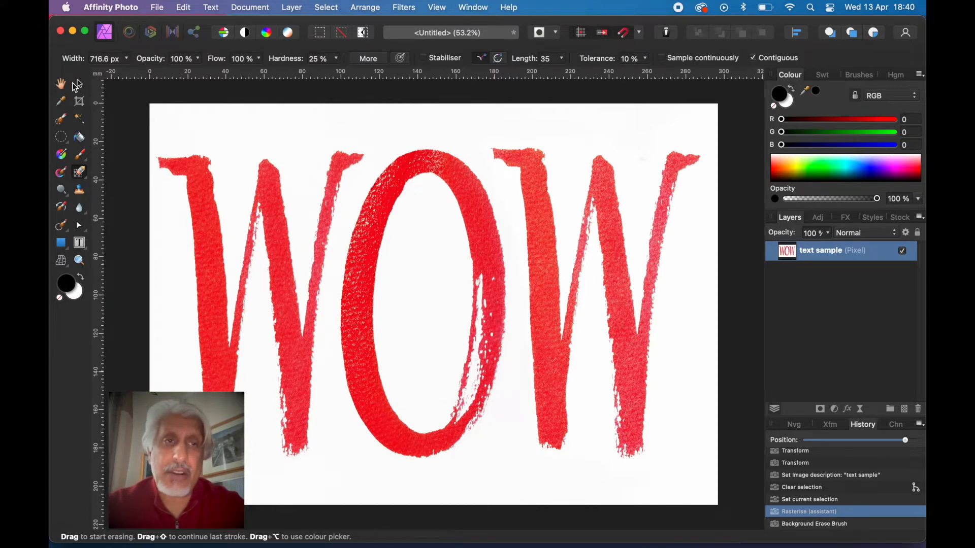
left_click(61, 85)
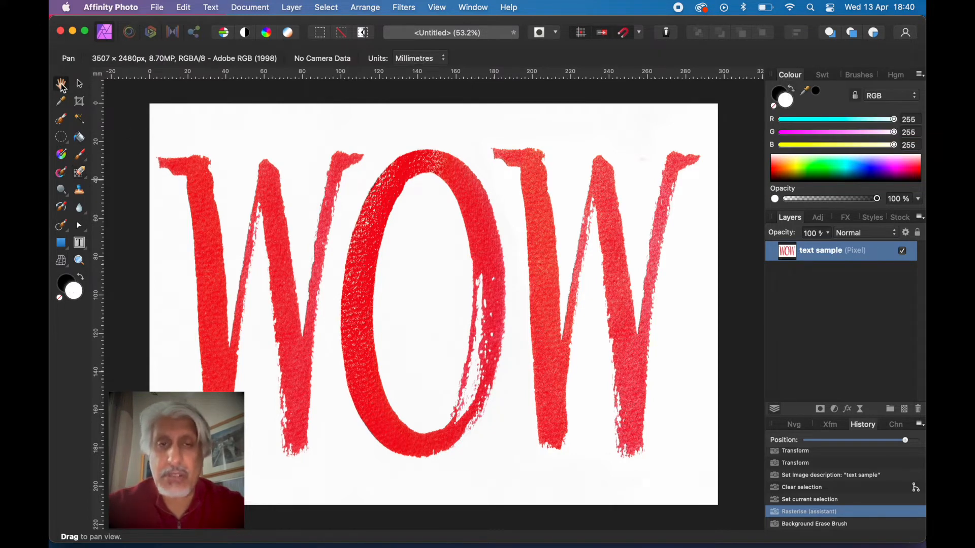
mouse_move(310, 113)
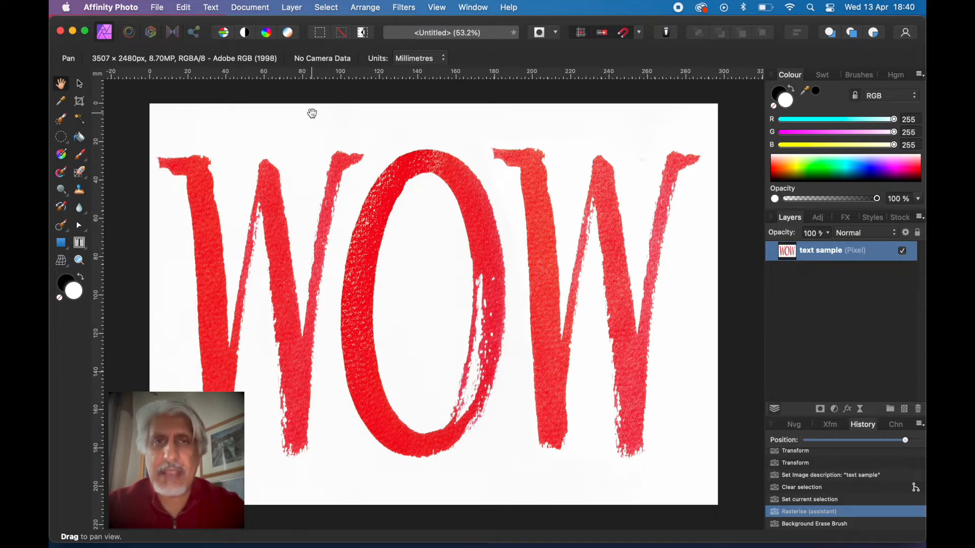
mouse_move(403, 12)
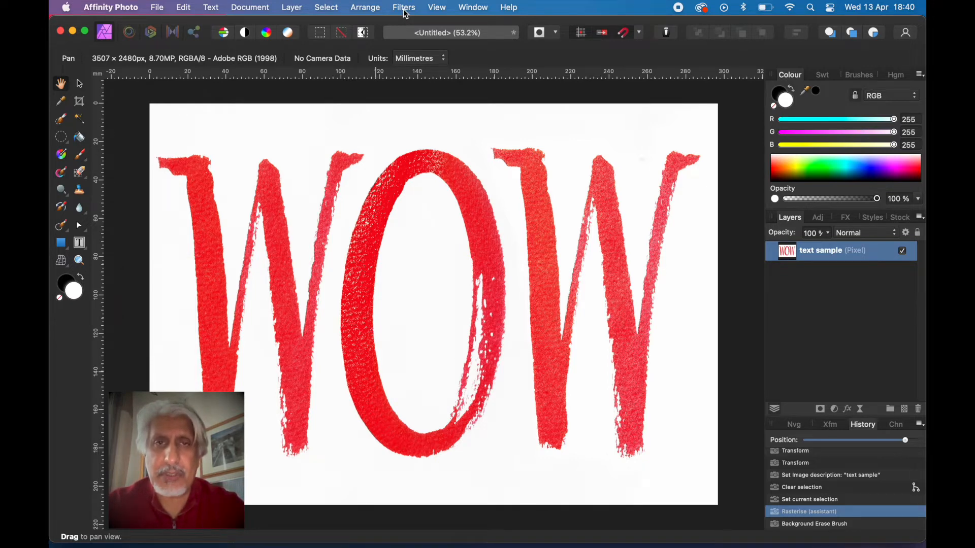
Step: Run Erase White Paper so the red WOW letters sit on transparency, then scale the layer down
left_click(403, 8)
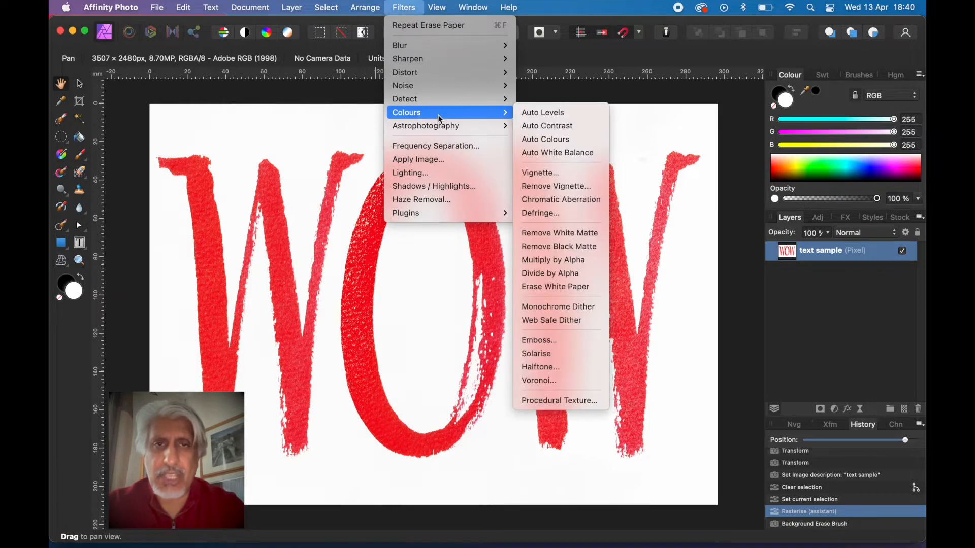
mouse_move(561, 200)
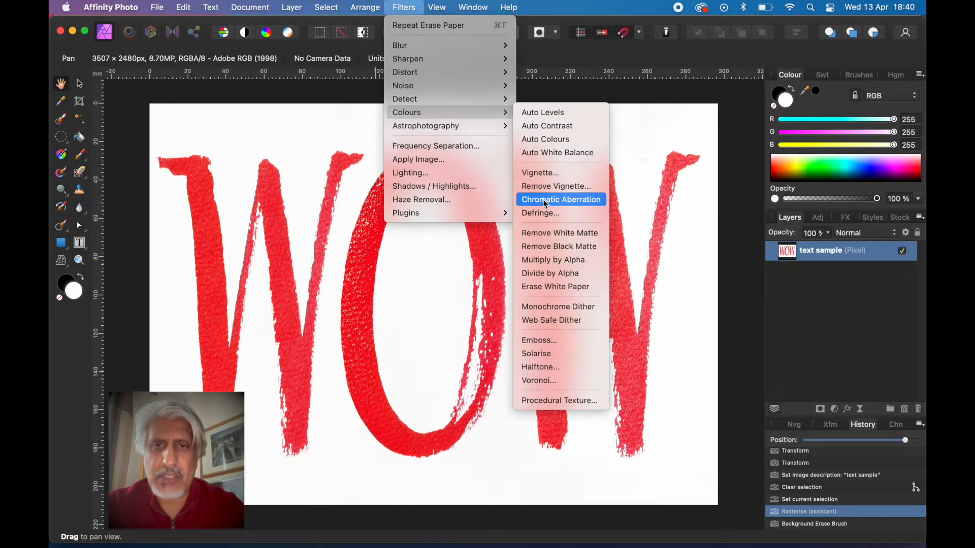
mouse_move(555, 286)
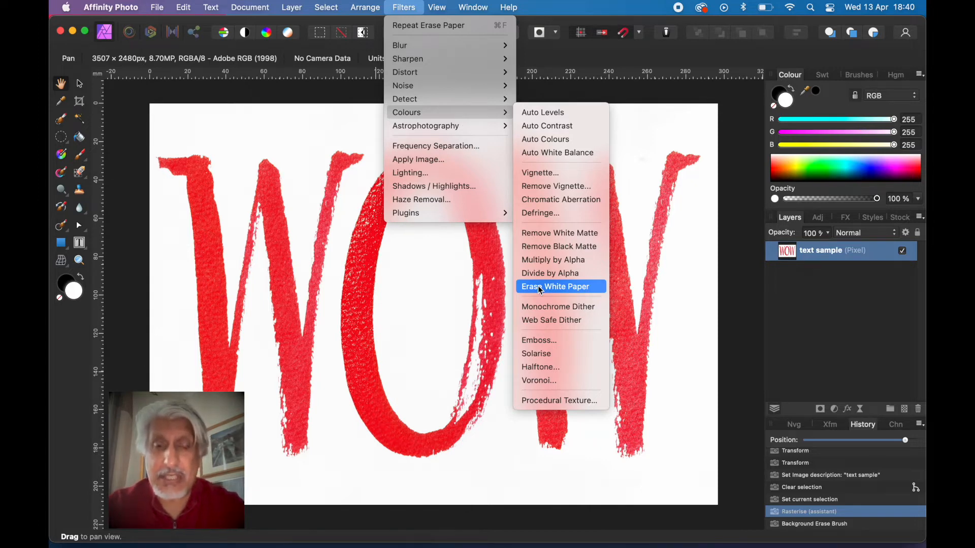
left_click(555, 286)
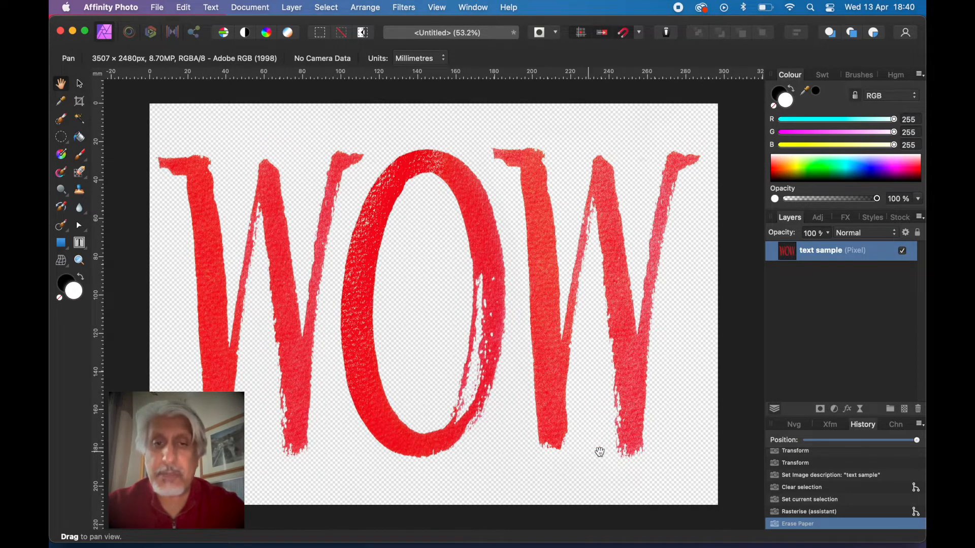
mouse_move(433, 356)
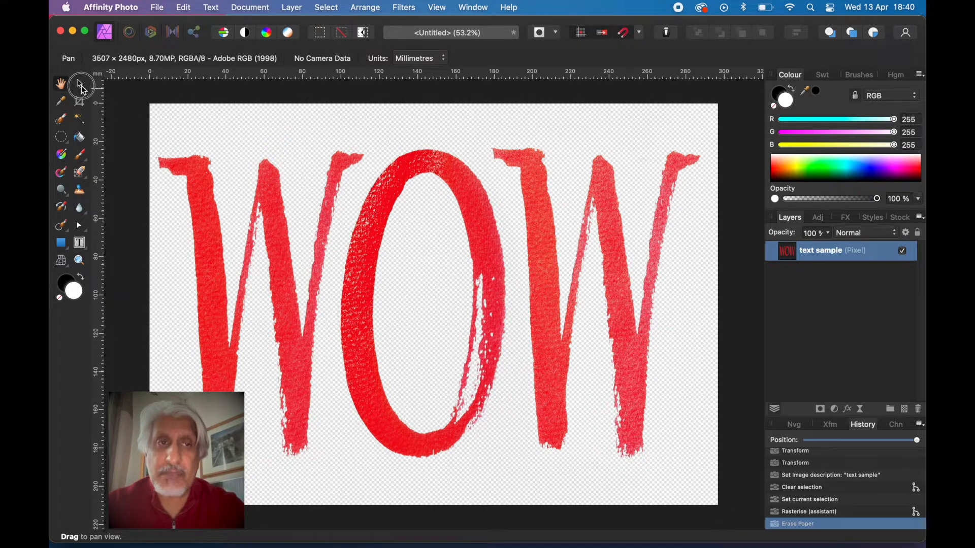
left_click(78, 84)
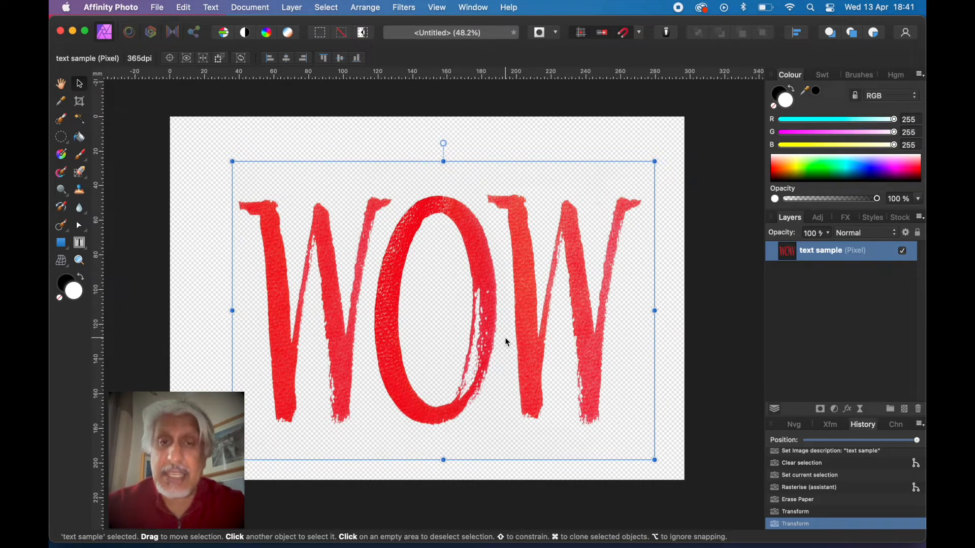
mouse_move(512, 344)
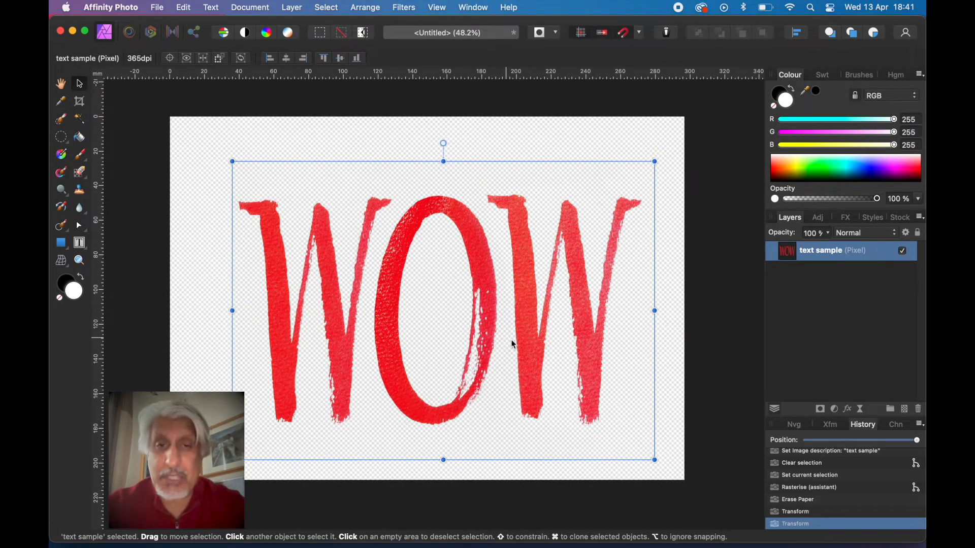
mouse_move(497, 347)
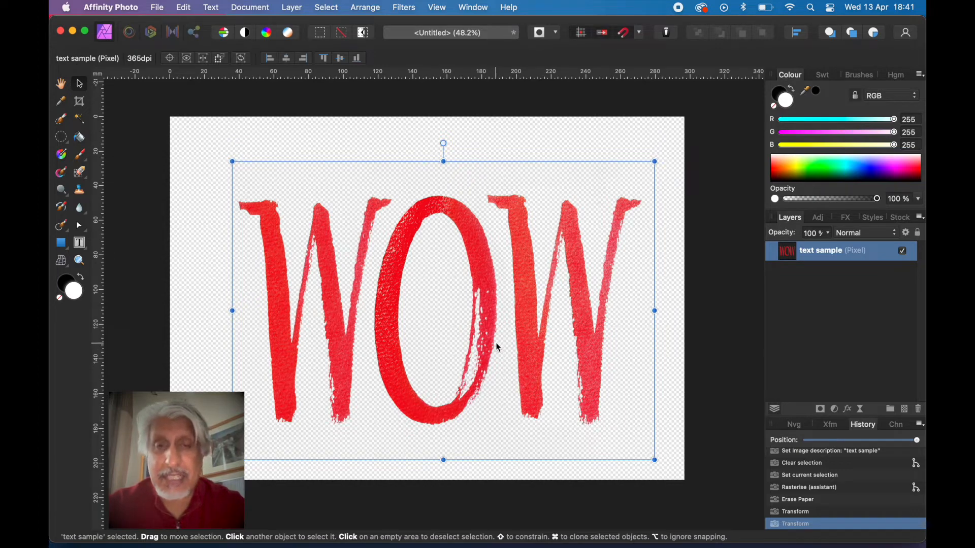
mouse_move(444, 331)
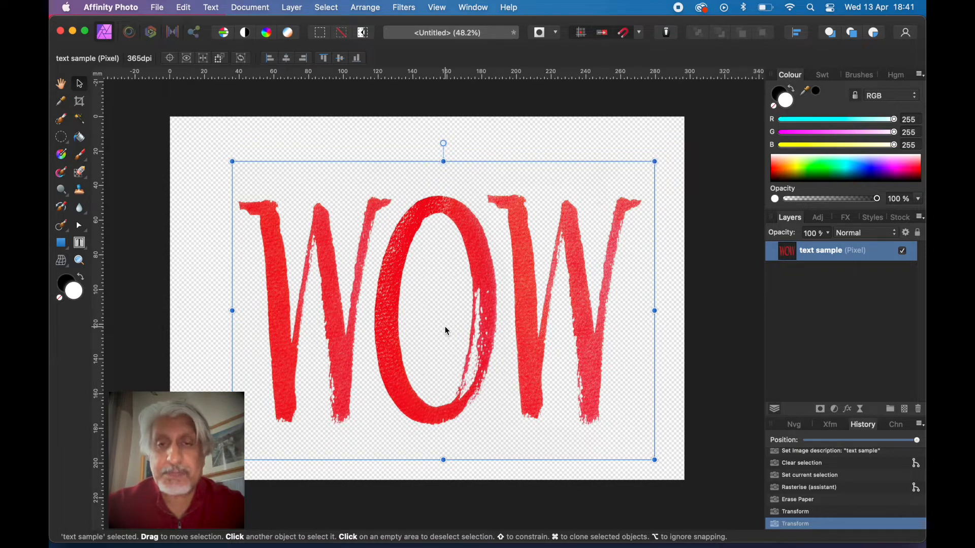
mouse_move(424, 330)
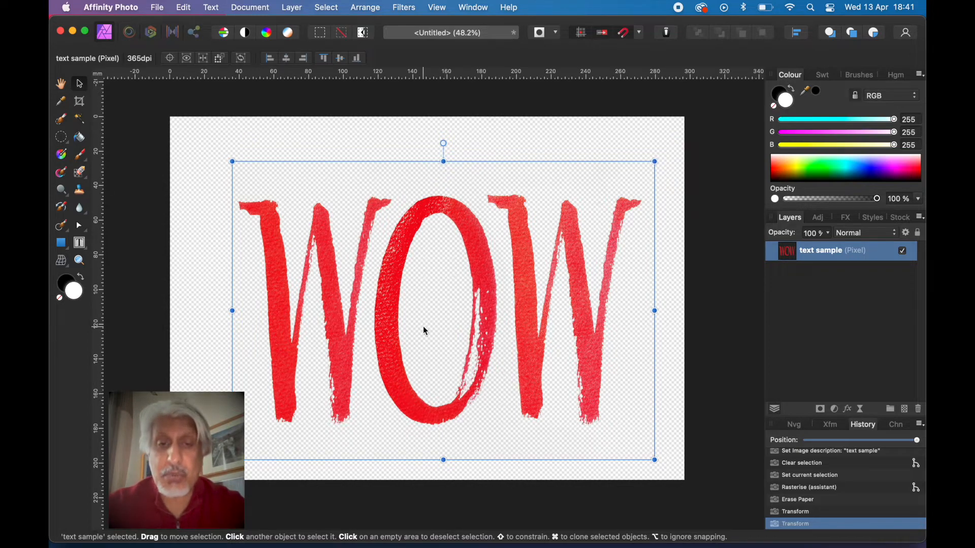
mouse_move(439, 328)
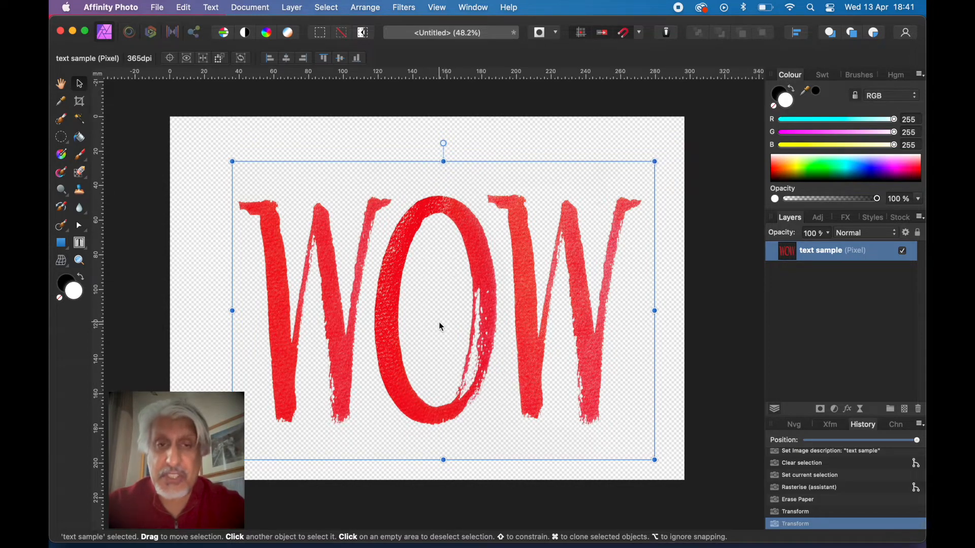
mouse_move(410, 283)
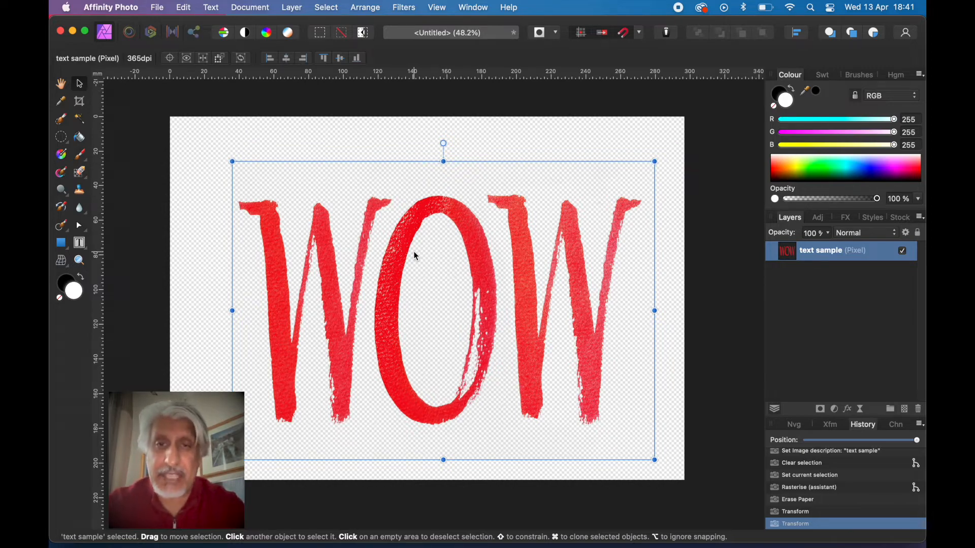
mouse_move(401, 261)
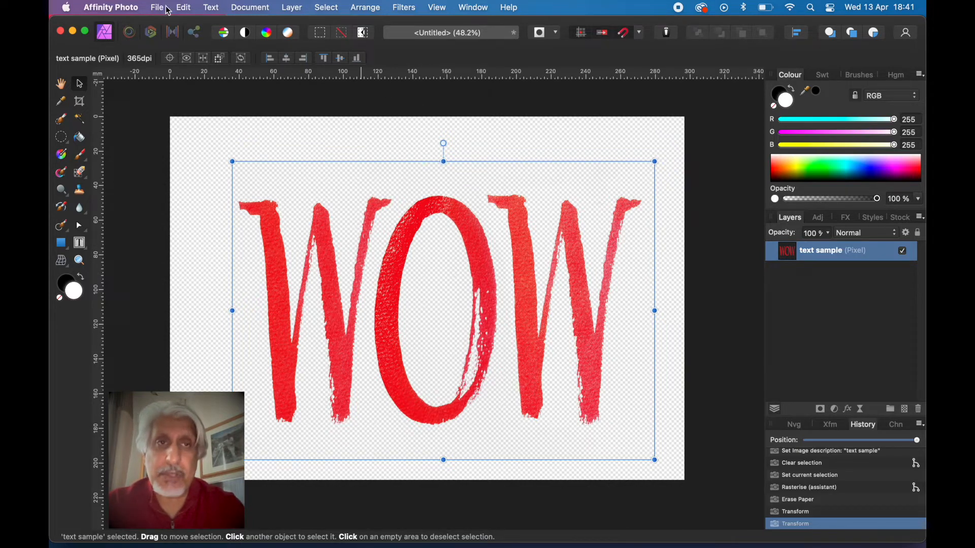
Step: Open the church tower photo _MG_1996.JPG from the Bewdley folder
left_click(156, 8)
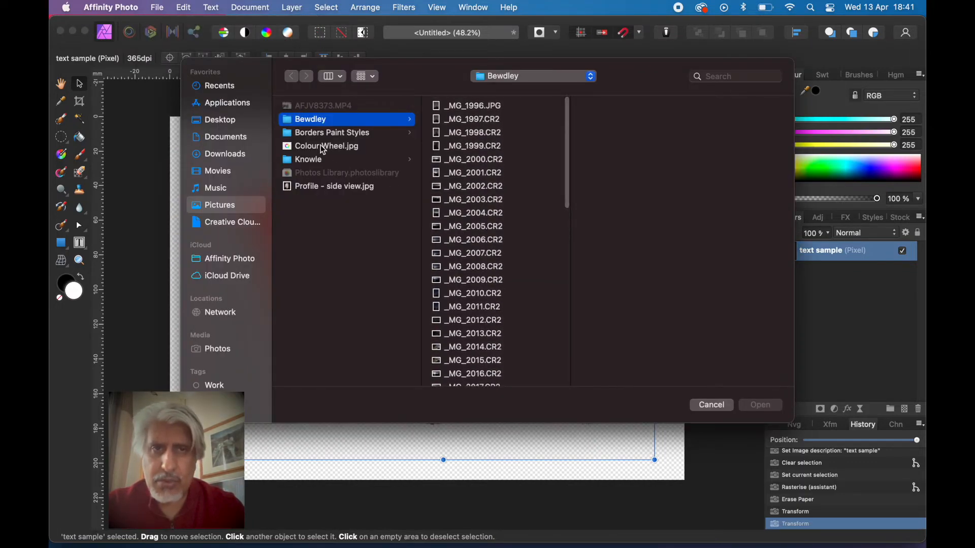
left_click(308, 160)
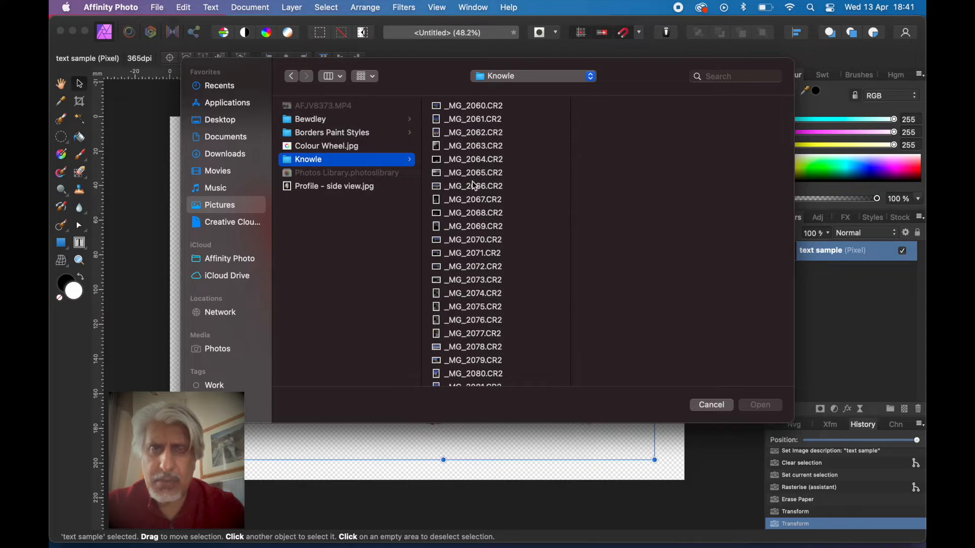
left_click(311, 119)
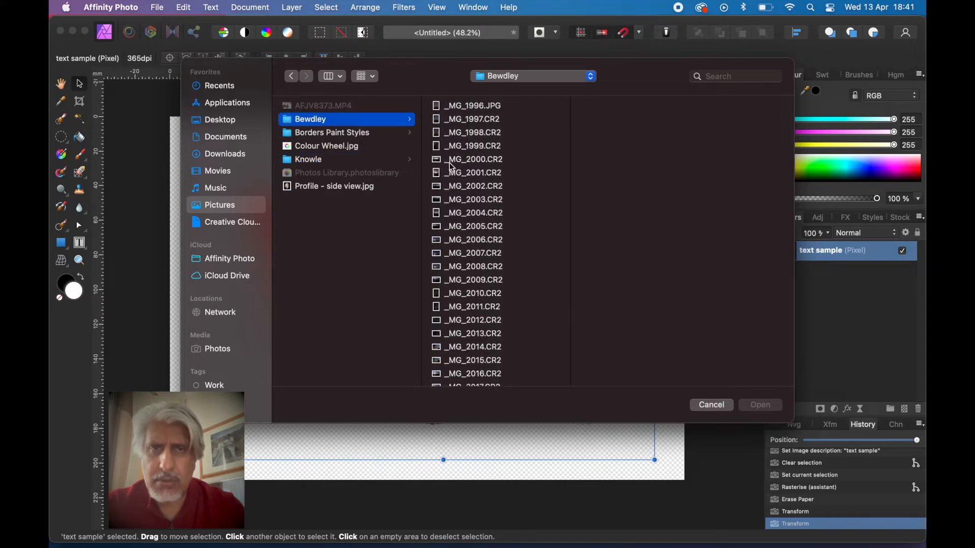
left_click(472, 106)
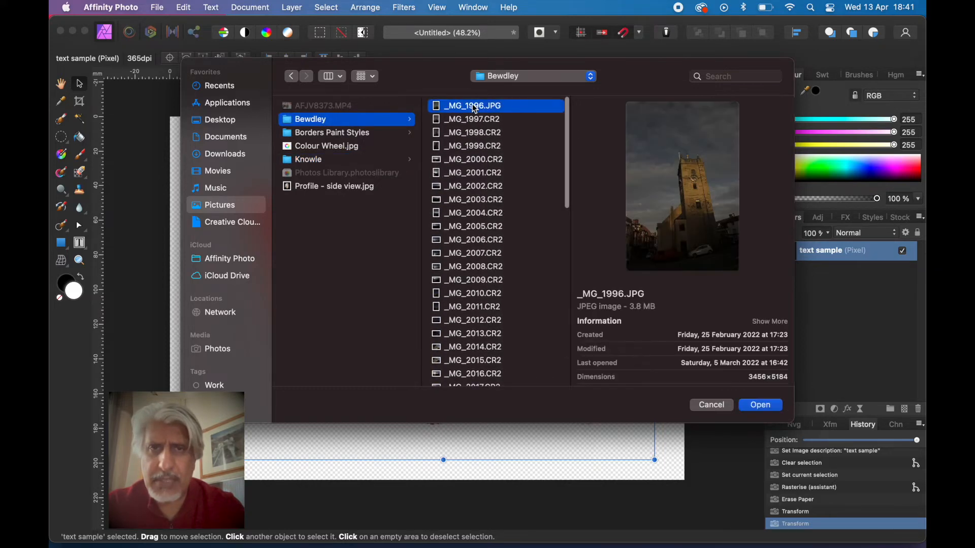
left_click(760, 405)
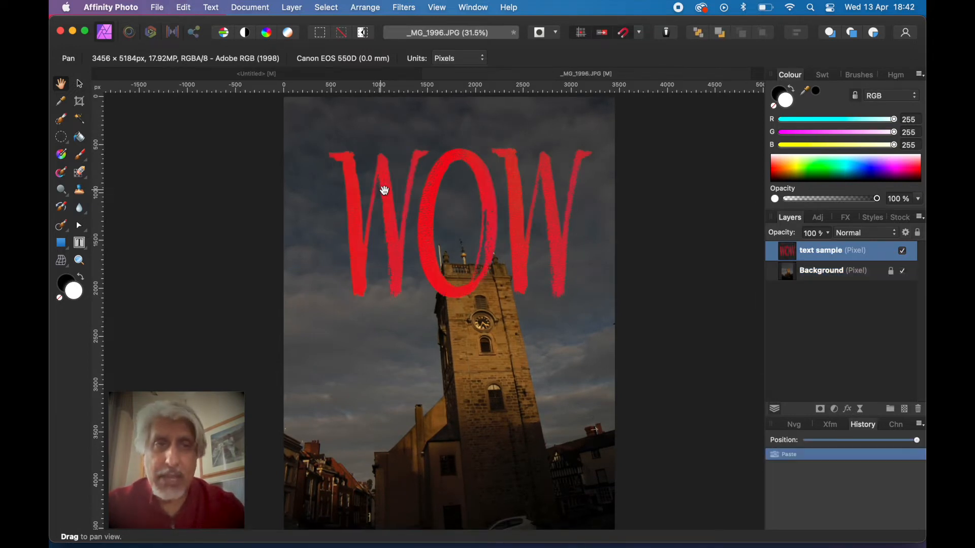
mouse_move(80, 85)
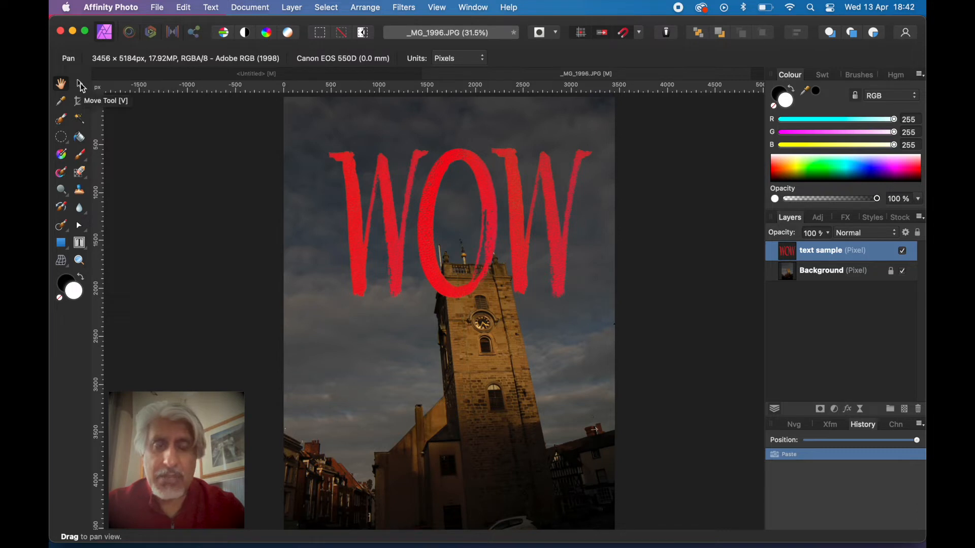
Step: Scale the WOW layer down and move it into the sky above the tower
left_click(78, 84)
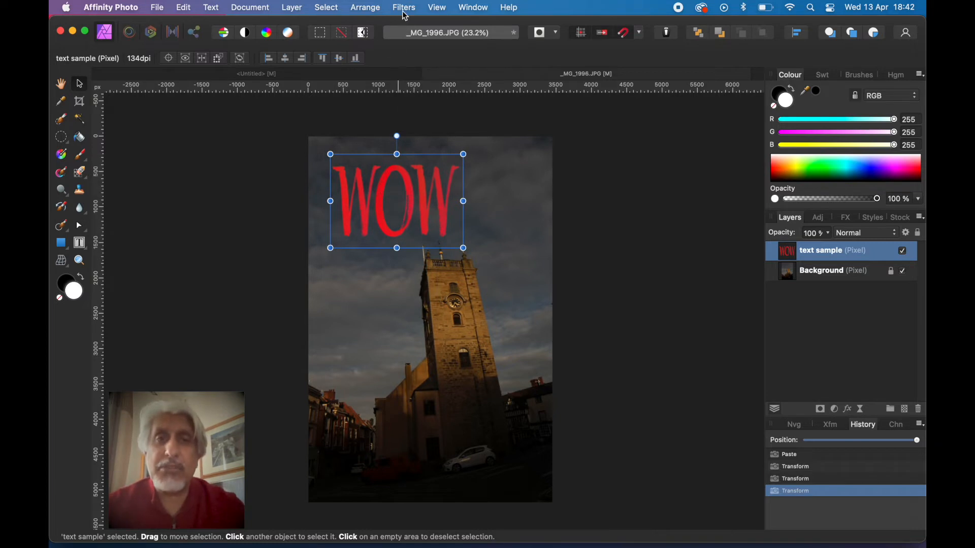
left_click(403, 7)
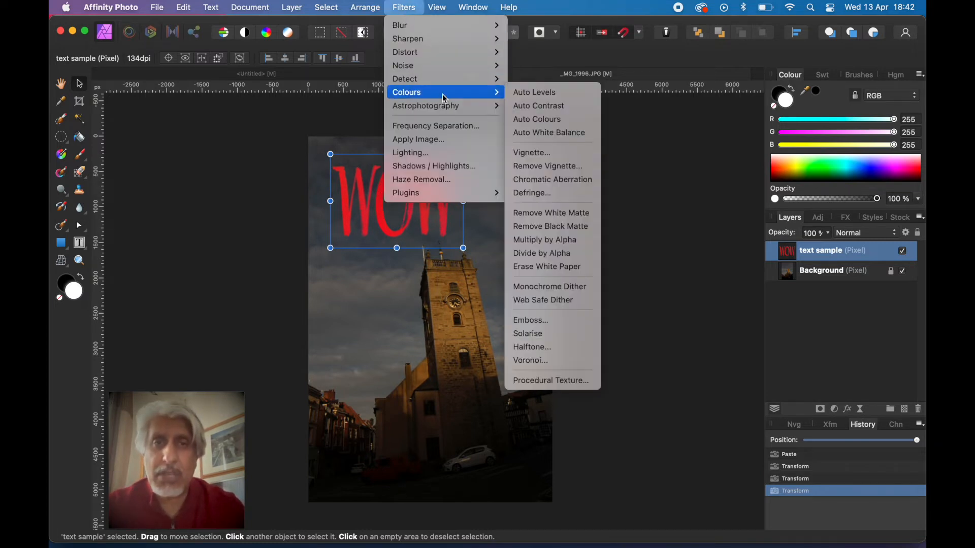
mouse_move(538, 104)
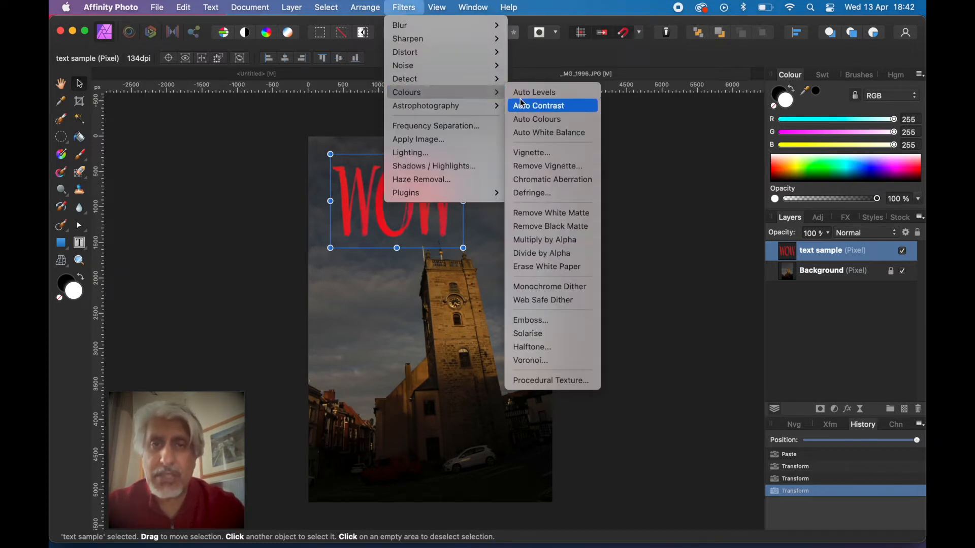
mouse_move(546, 266)
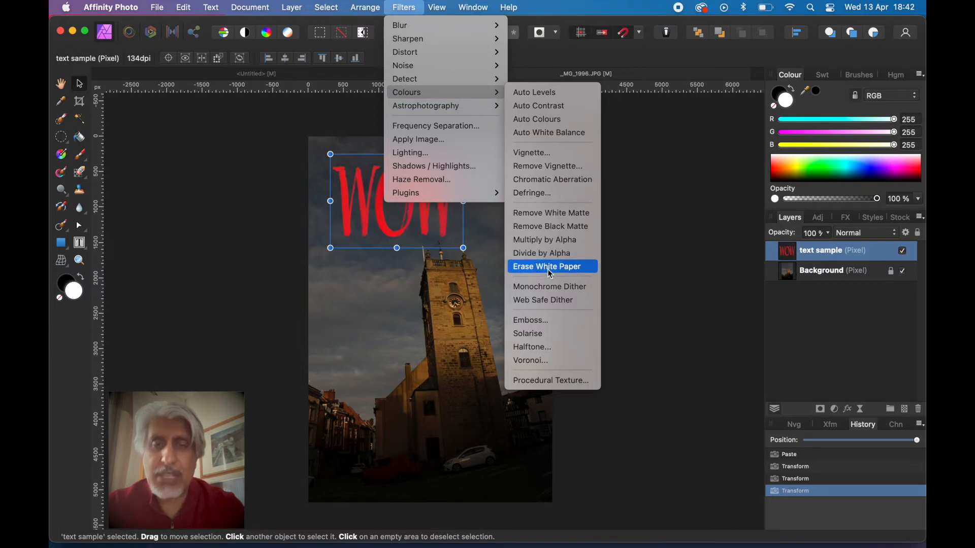
mouse_move(583, 56)
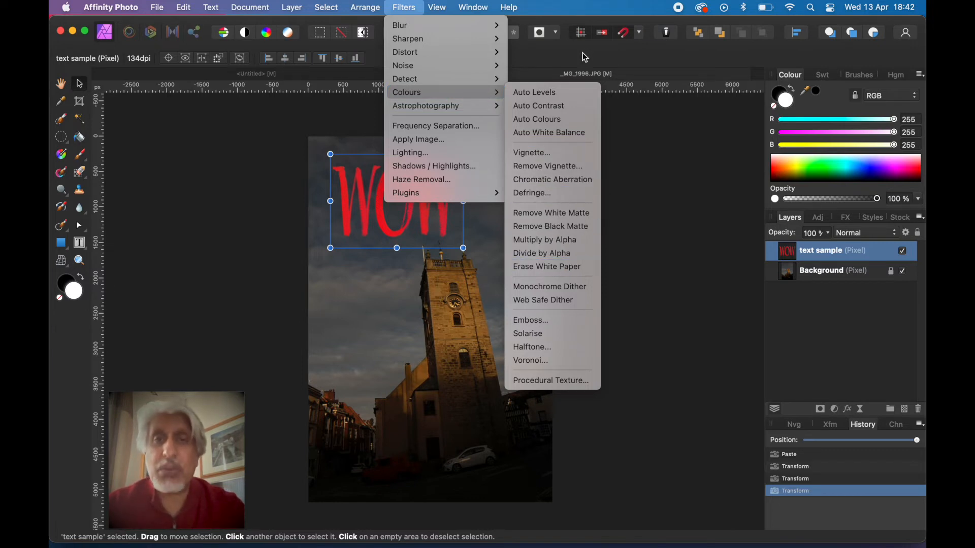
key("Escape")
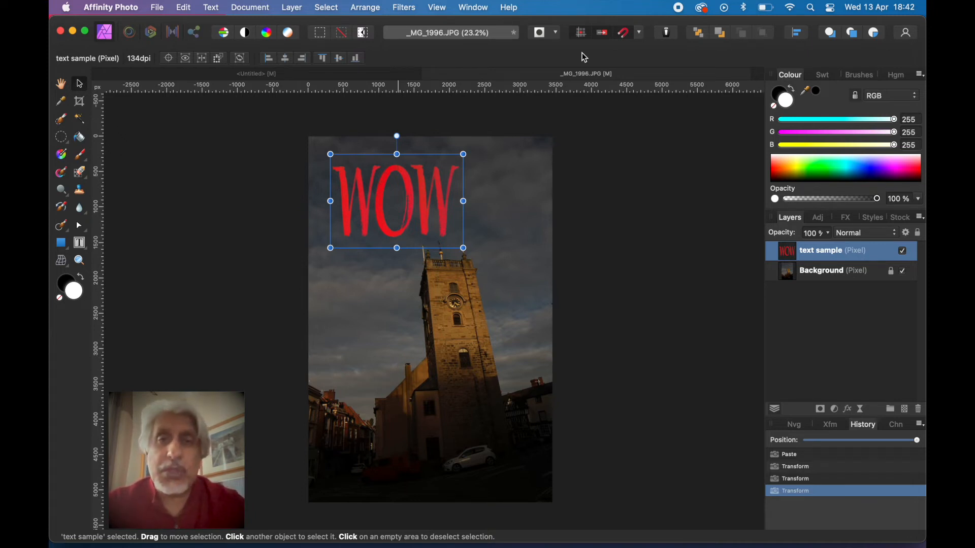
mouse_move(521, 62)
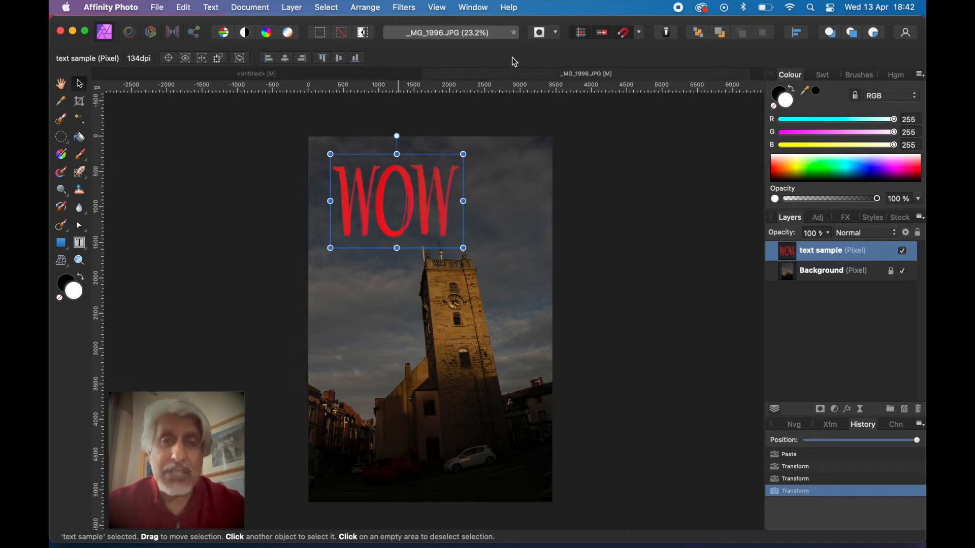
mouse_move(510, 62)
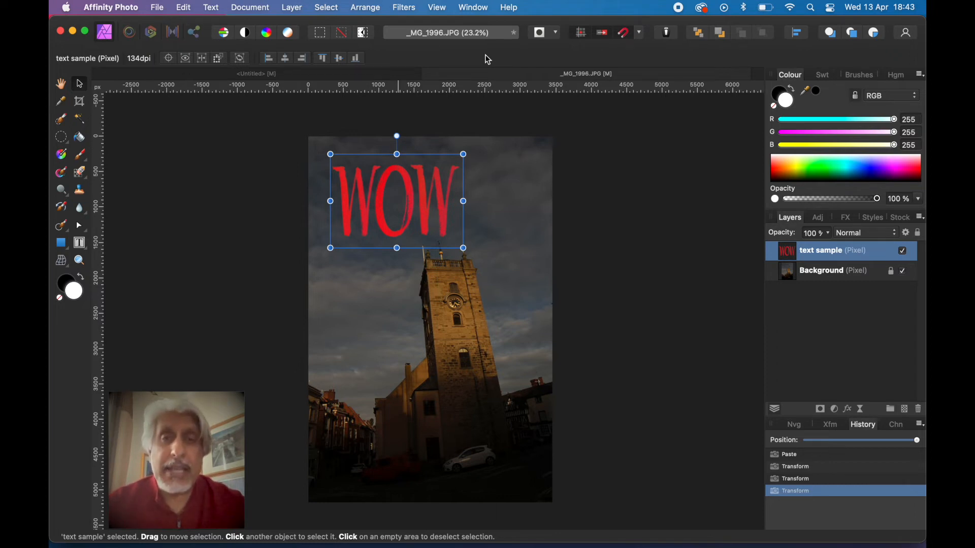
mouse_move(462, 248)
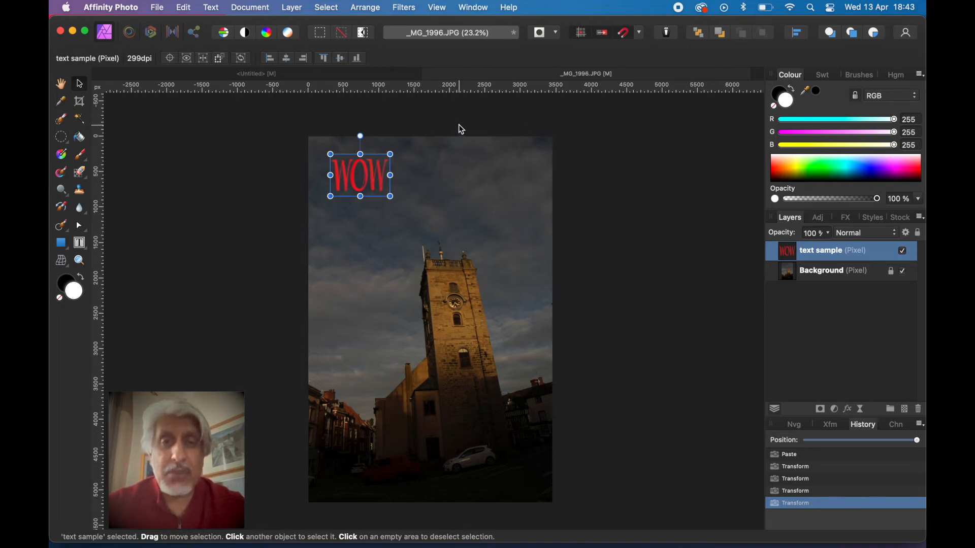
mouse_move(329, 174)
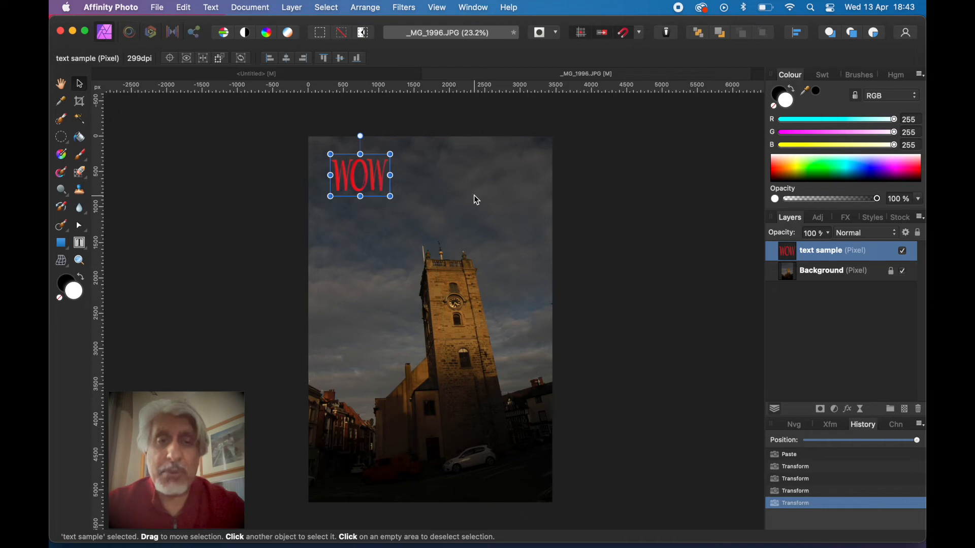
mouse_move(433, 132)
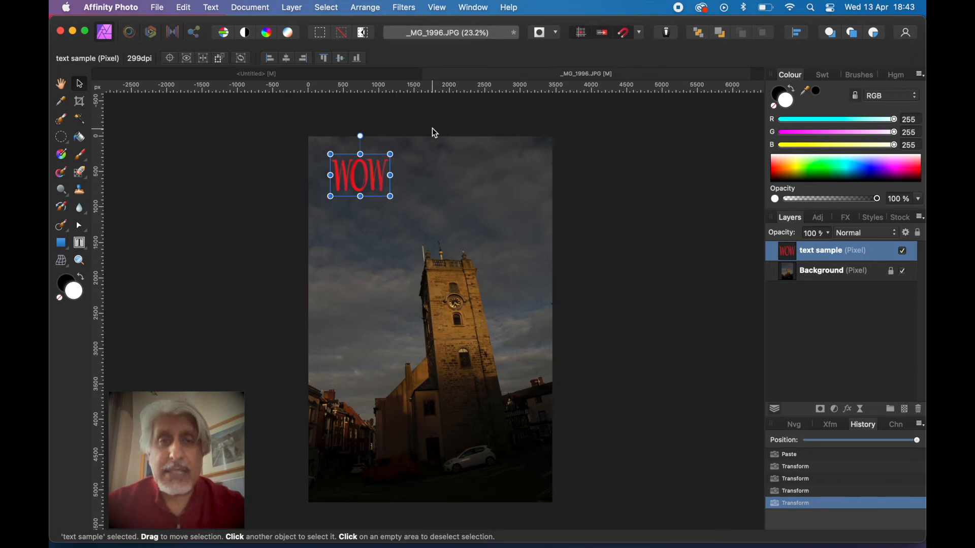
mouse_move(444, 124)
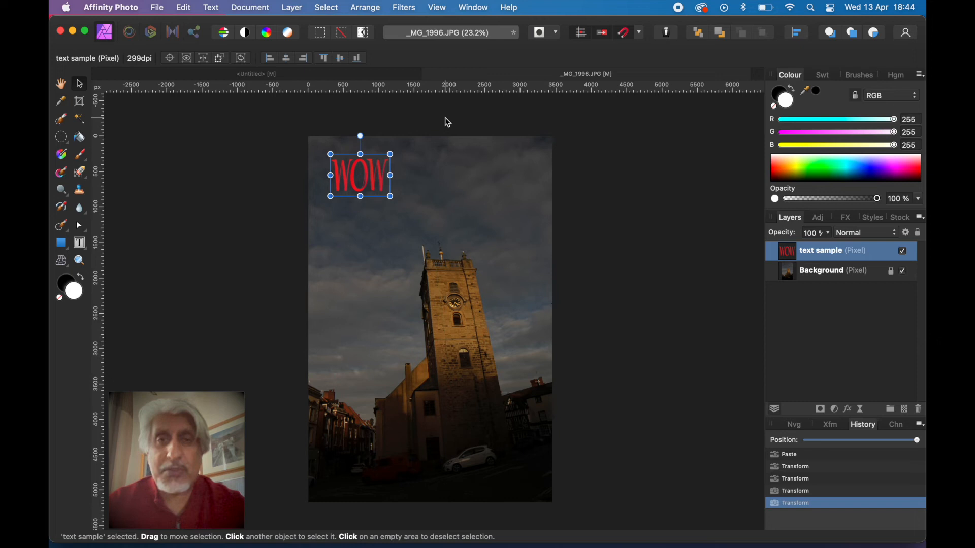
mouse_move(484, 228)
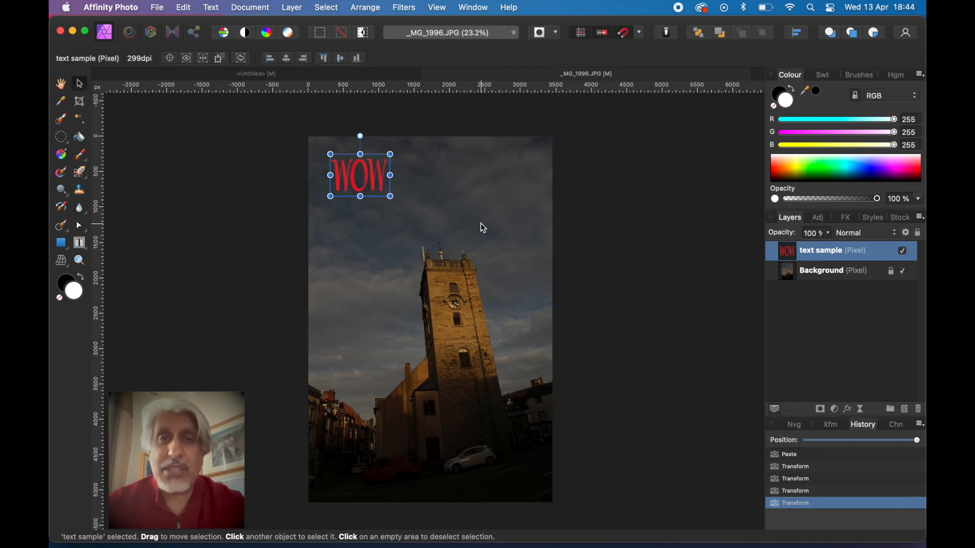
mouse_move(436, 56)
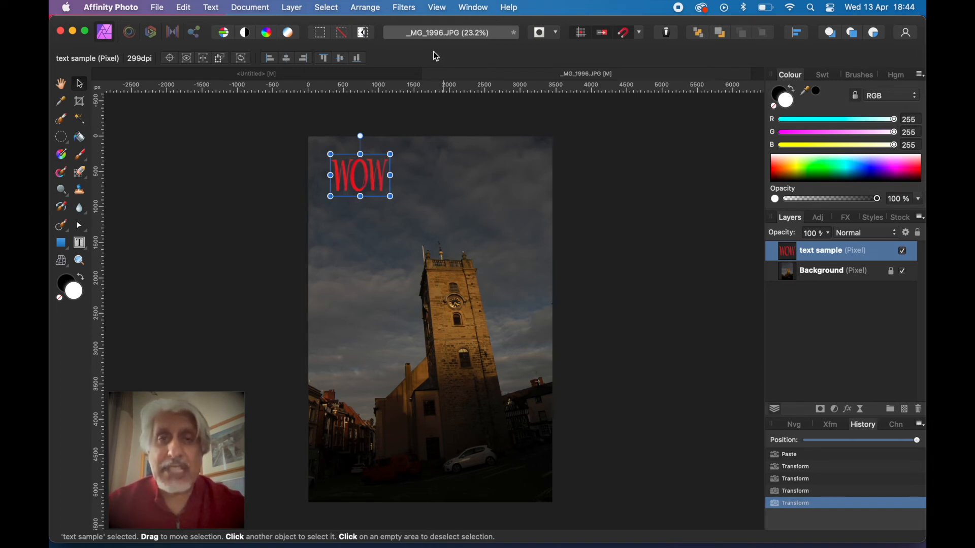
mouse_move(441, 60)
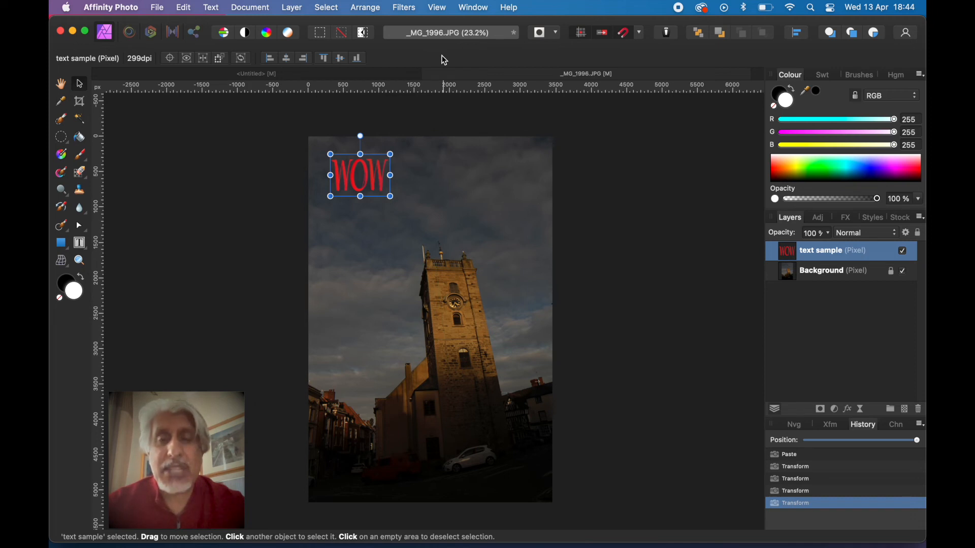
mouse_move(451, 60)
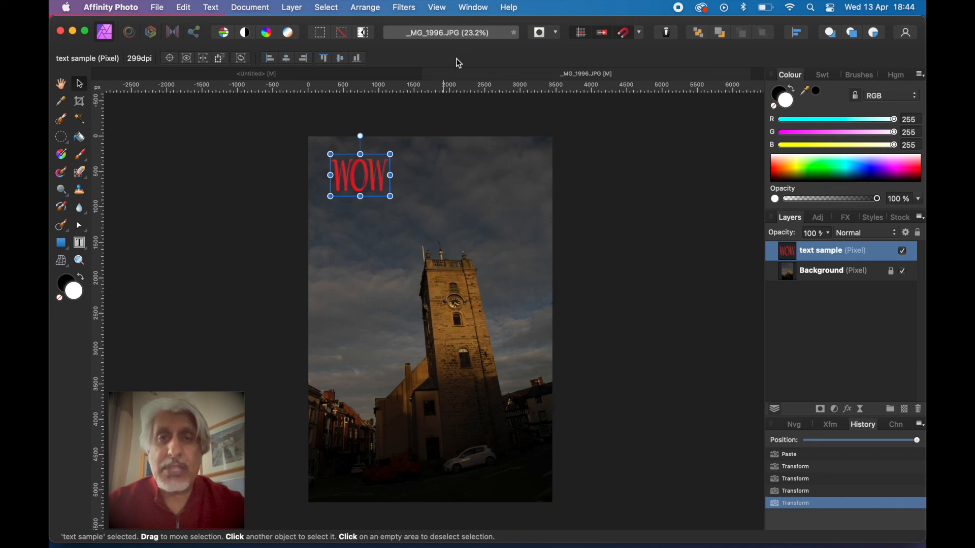
mouse_move(467, 67)
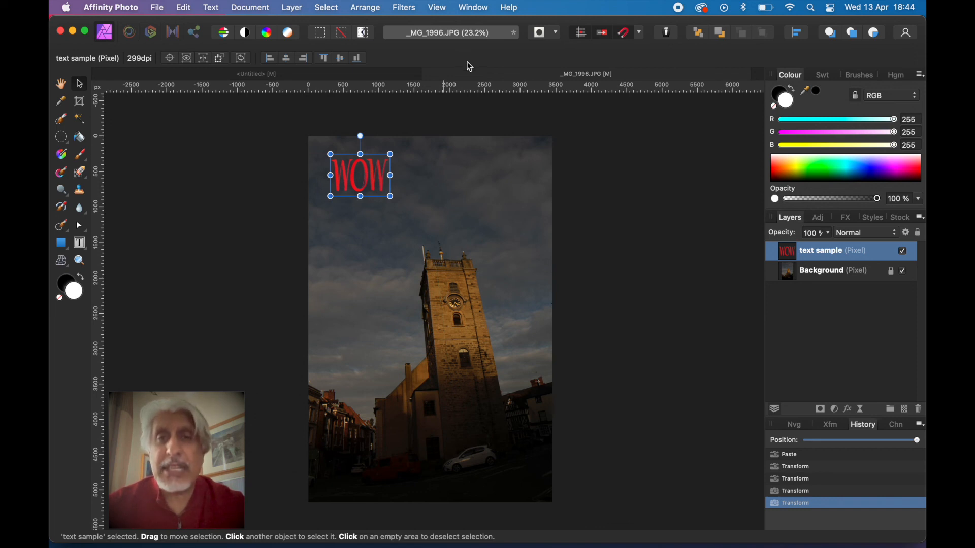